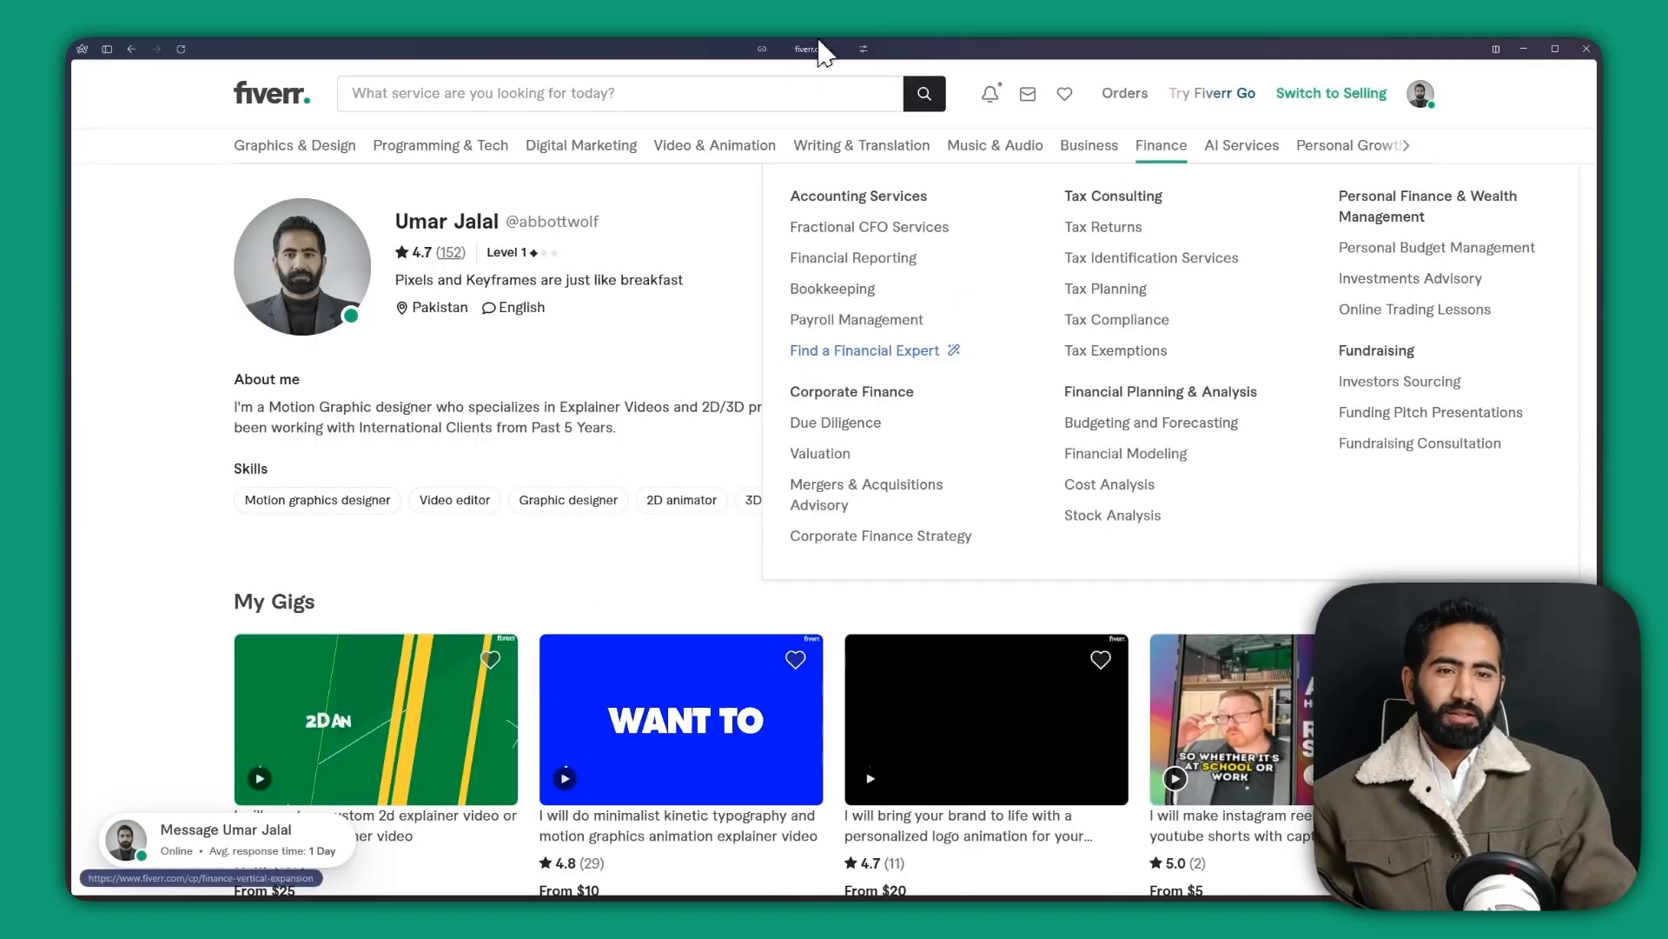
mouse_move(852, 56)
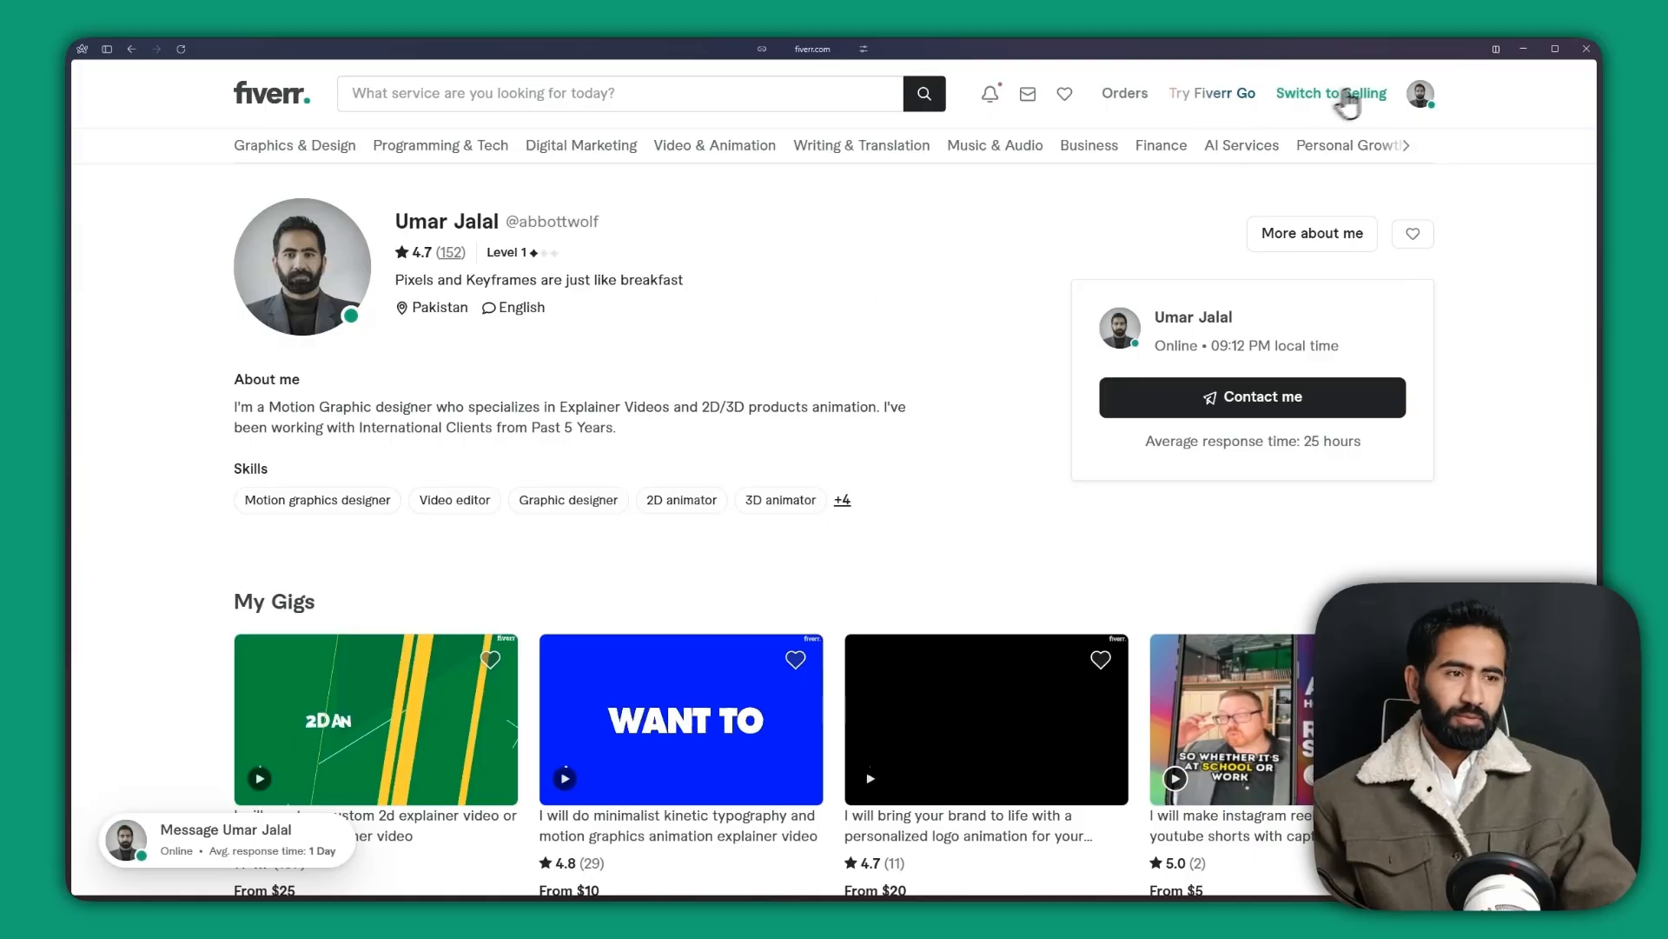
mouse_move(1331, 92)
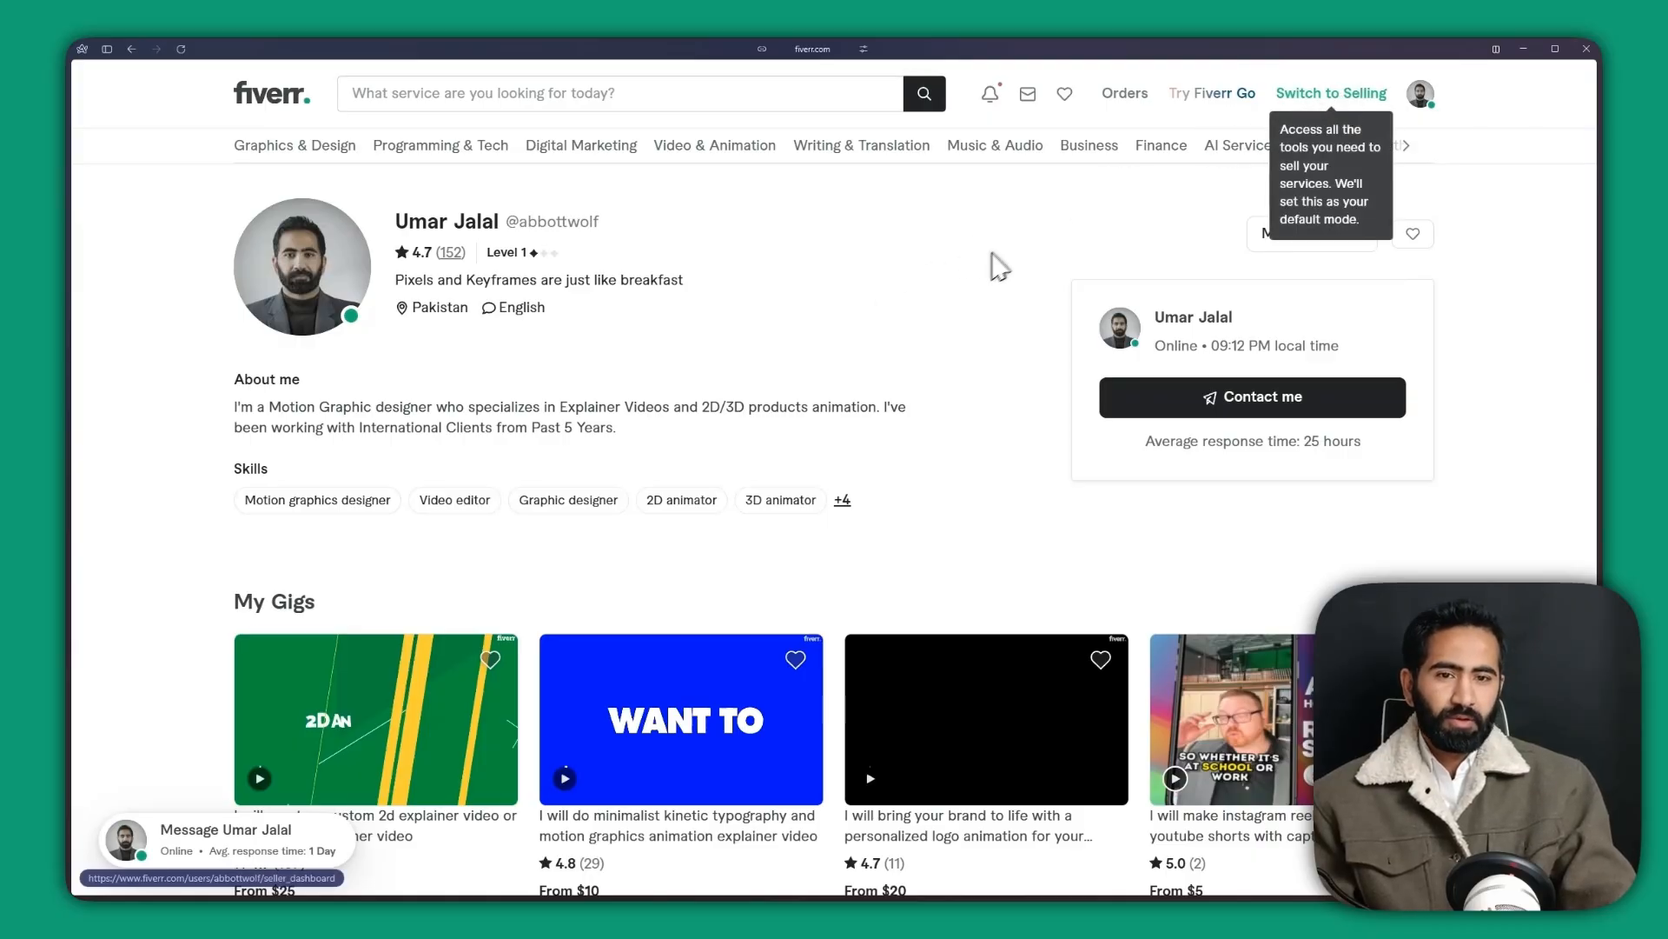
mouse_move(1353, 117)
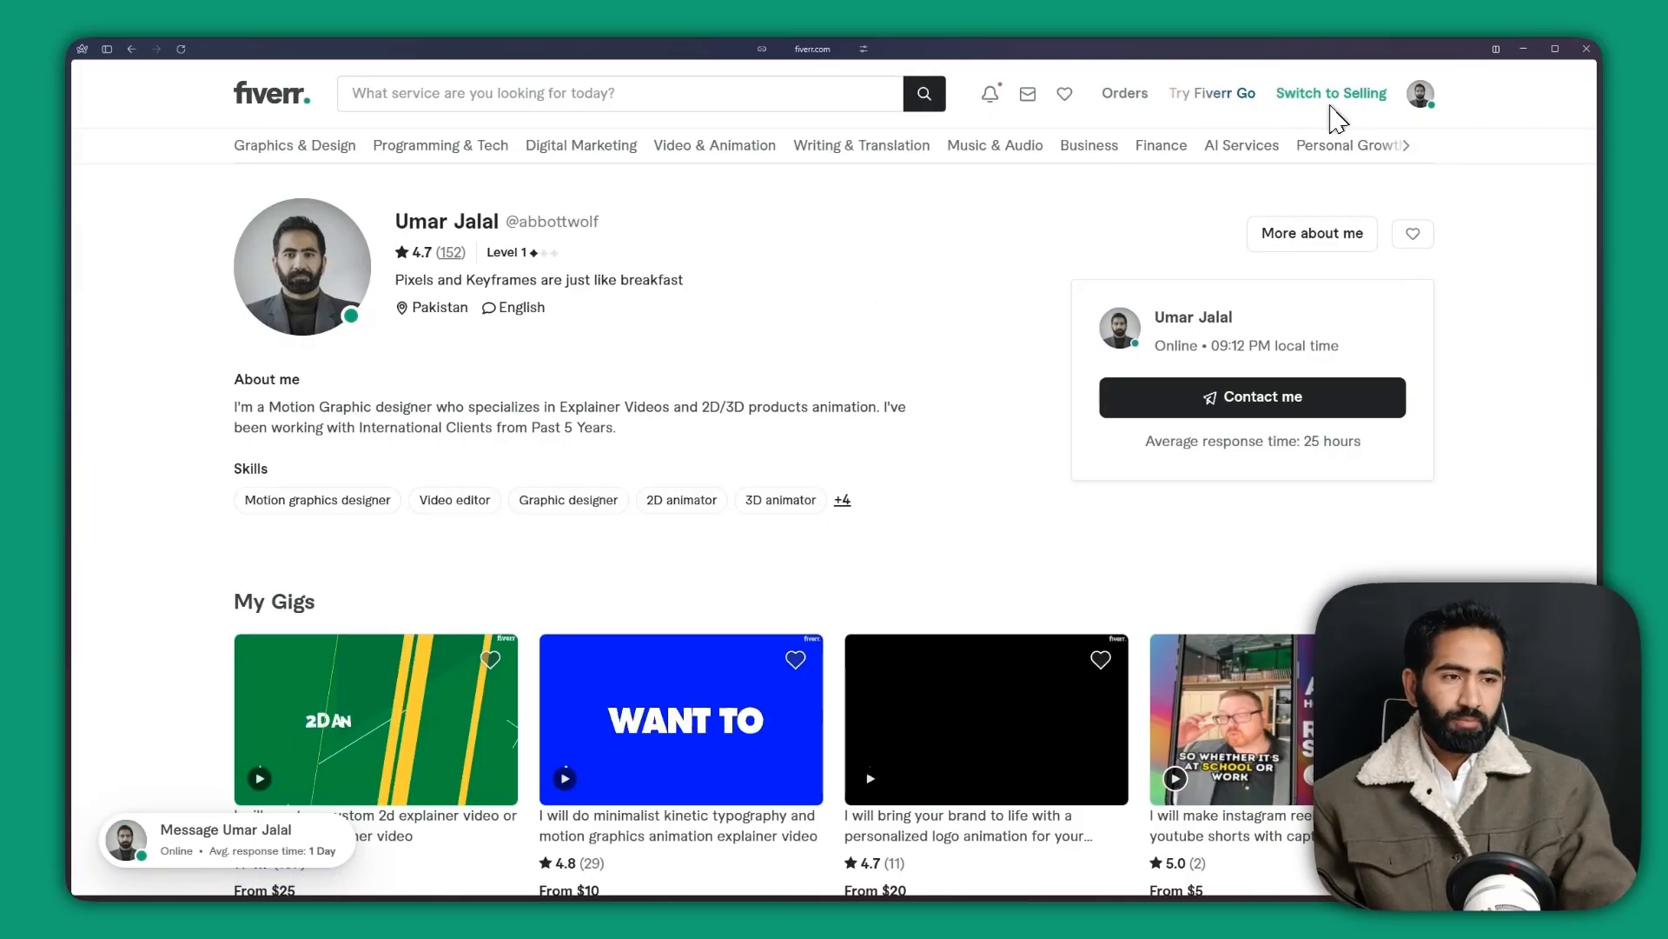
mouse_move(1332, 92)
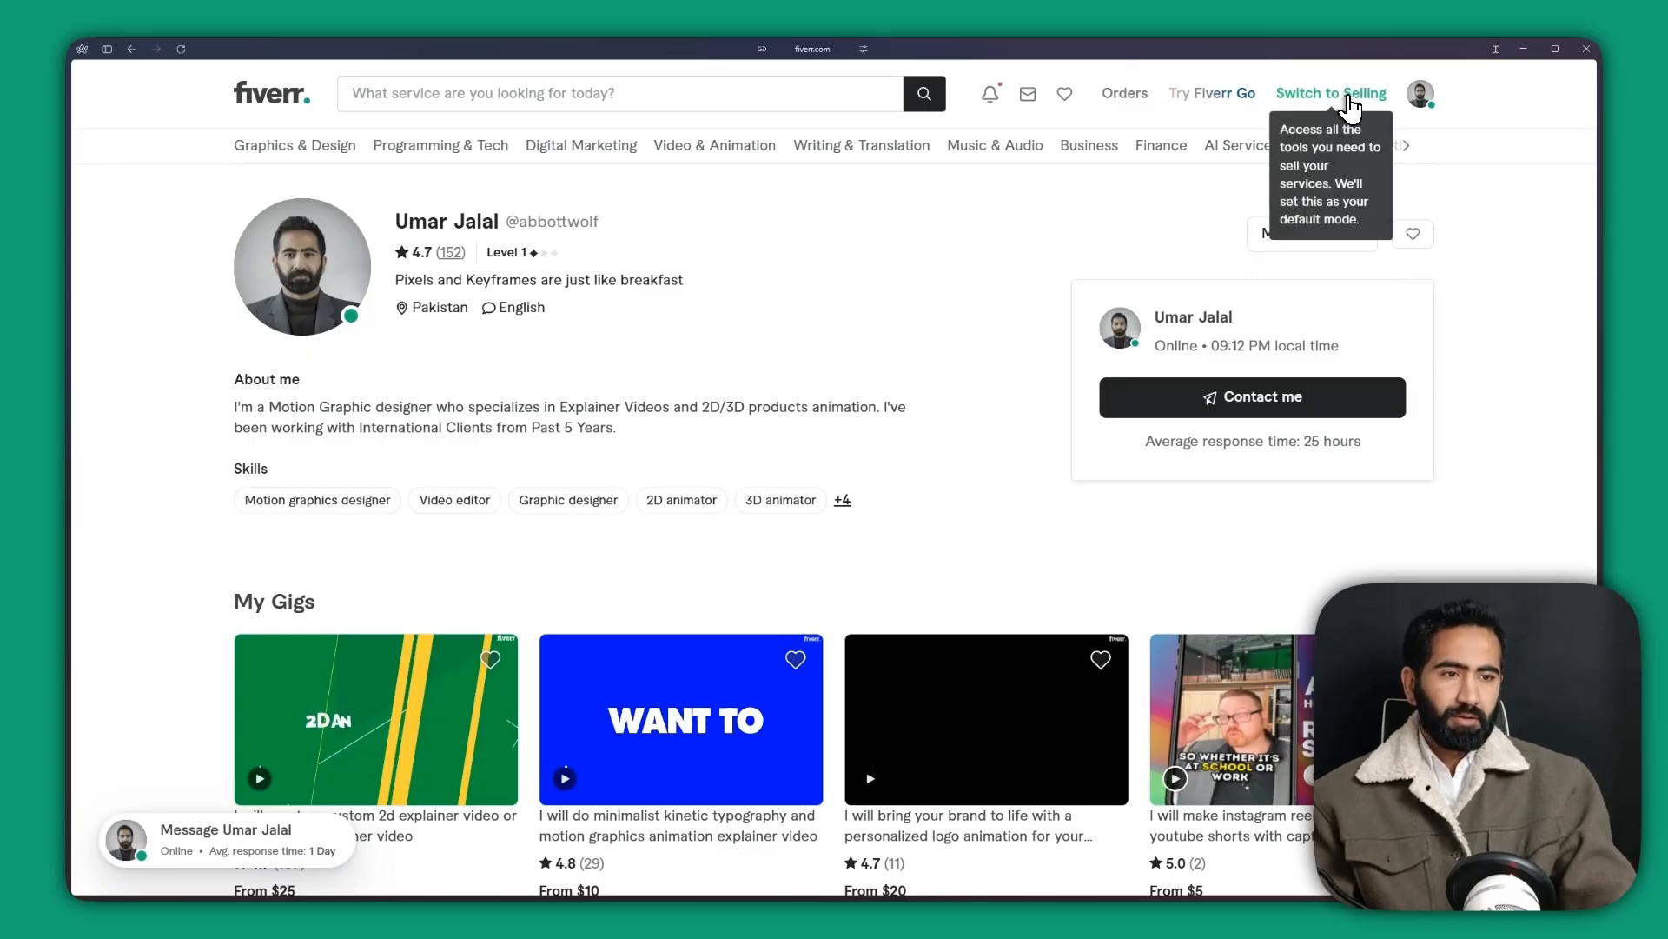
Step: Switch to selling mode and open the full inbox showing the billboard-video buyer conversation
click(1330, 92)
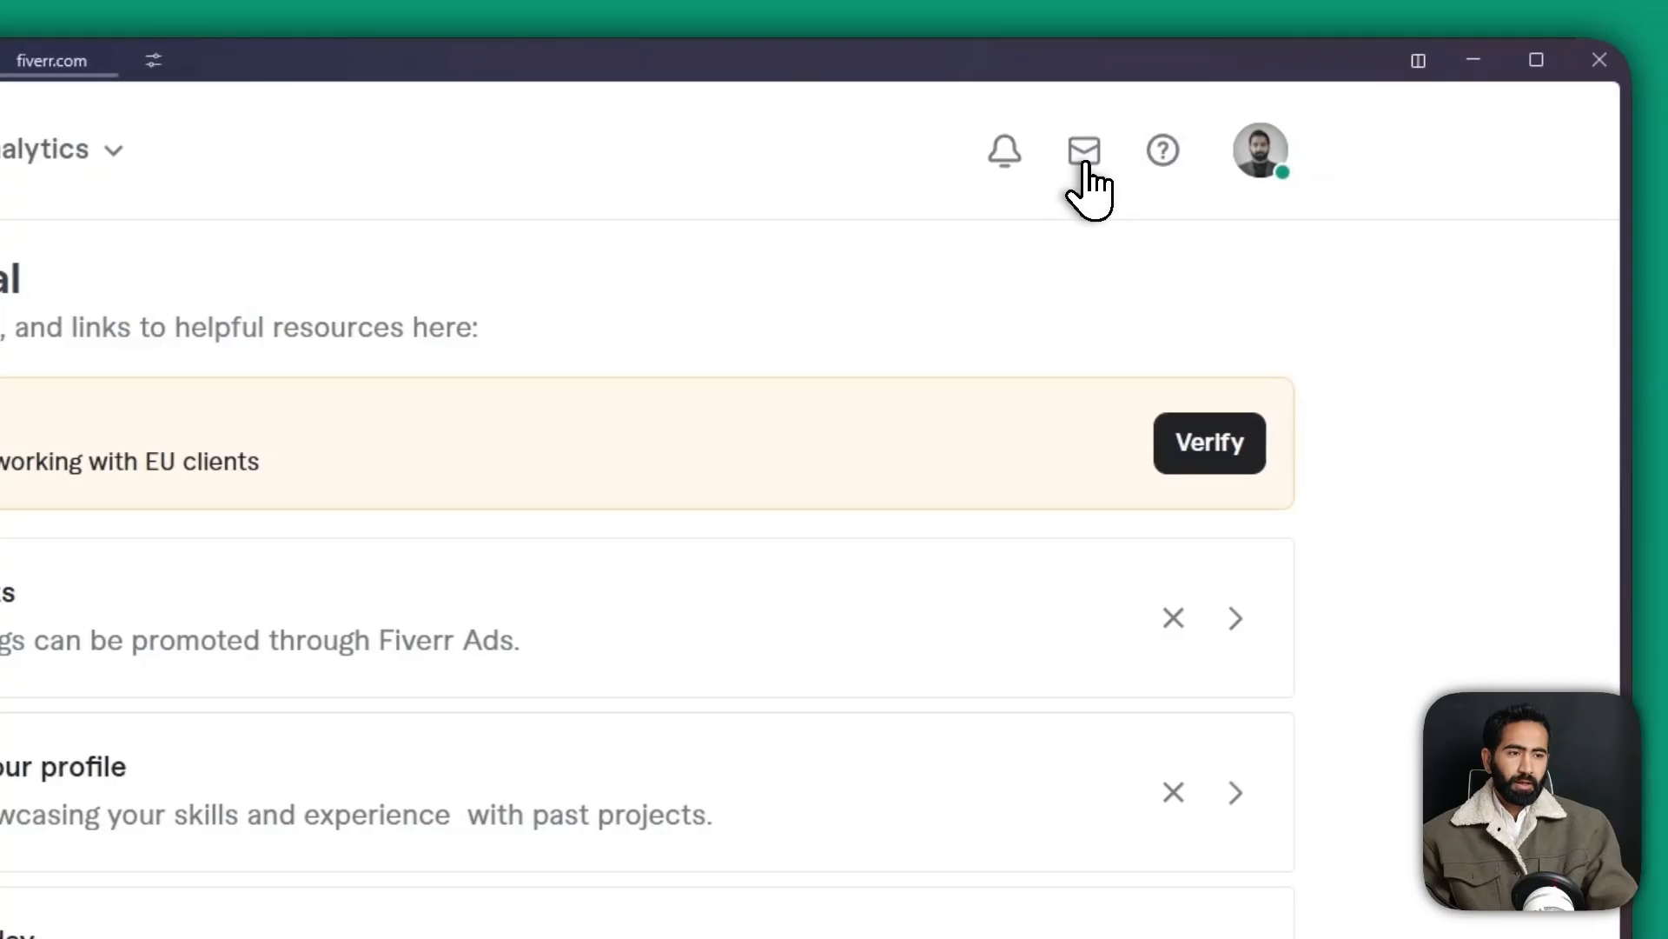
click(1083, 149)
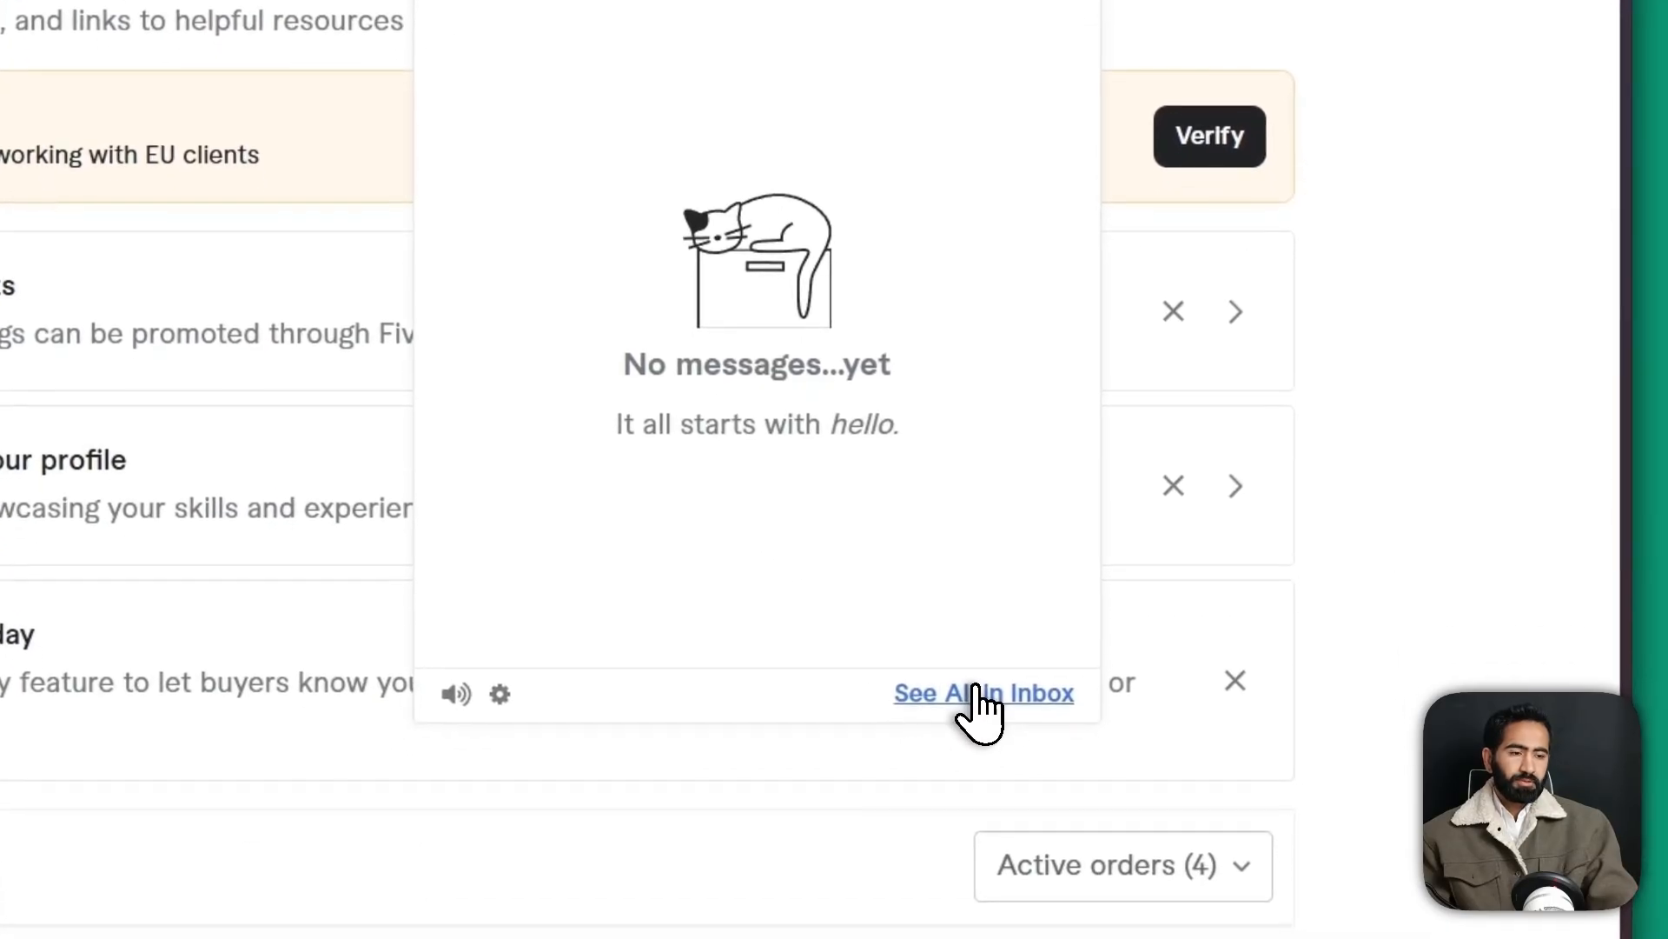
click(982, 692)
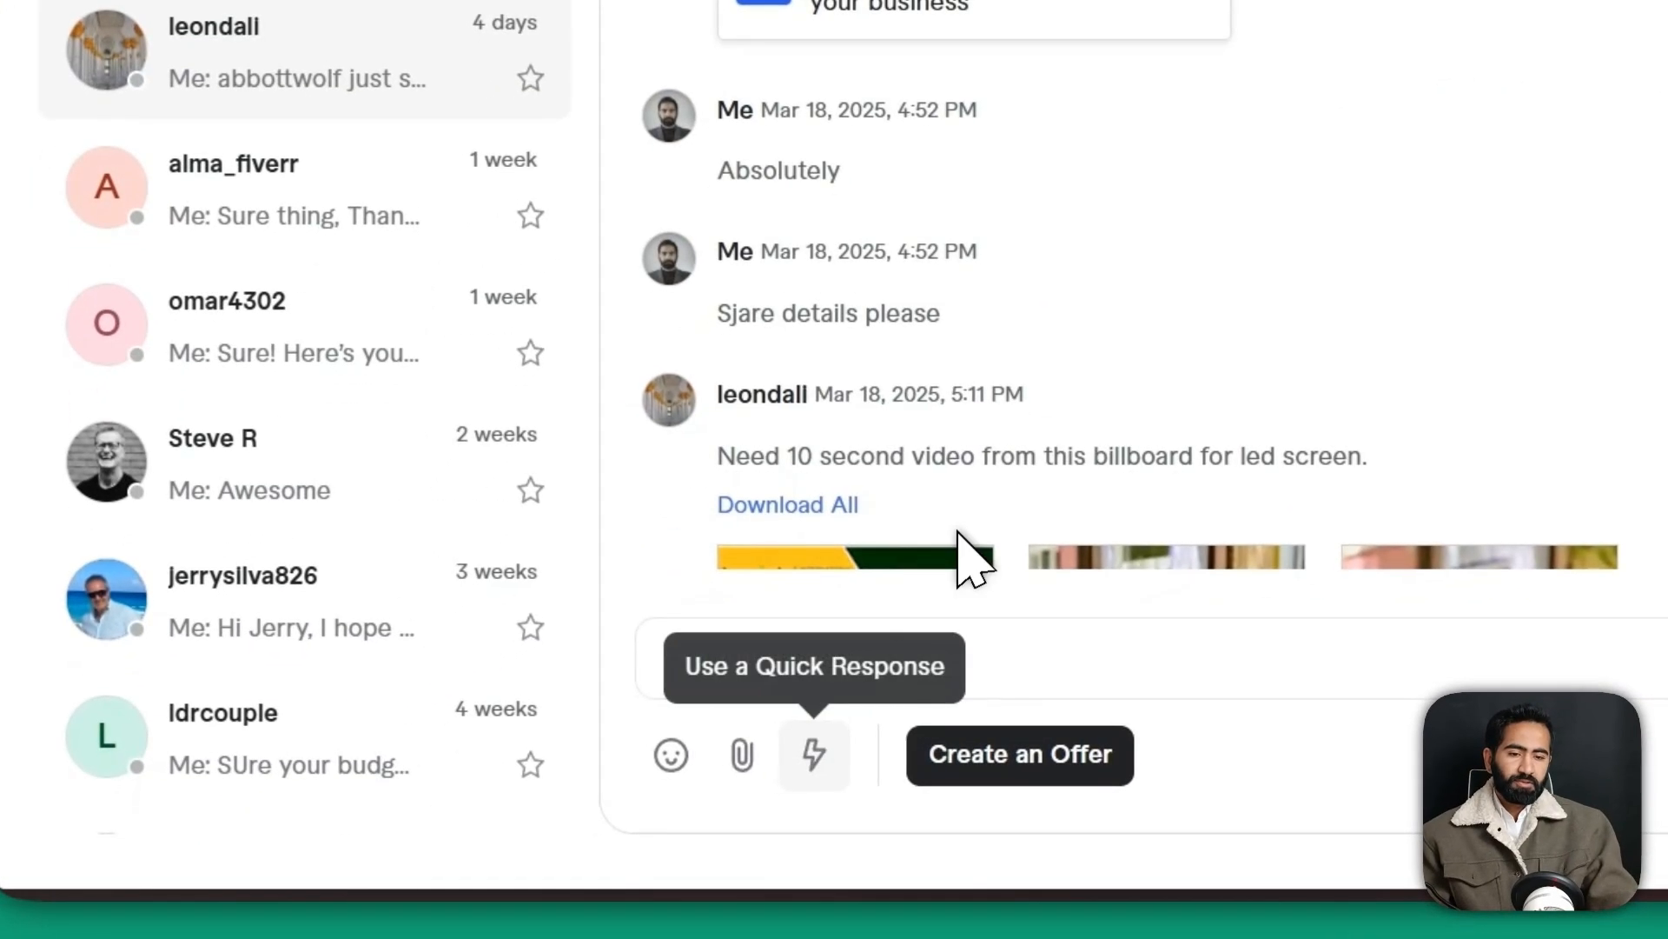
Step: Open the auto-reply settings via Quick Responses, then move to Gemini in a new tab
click(813, 754)
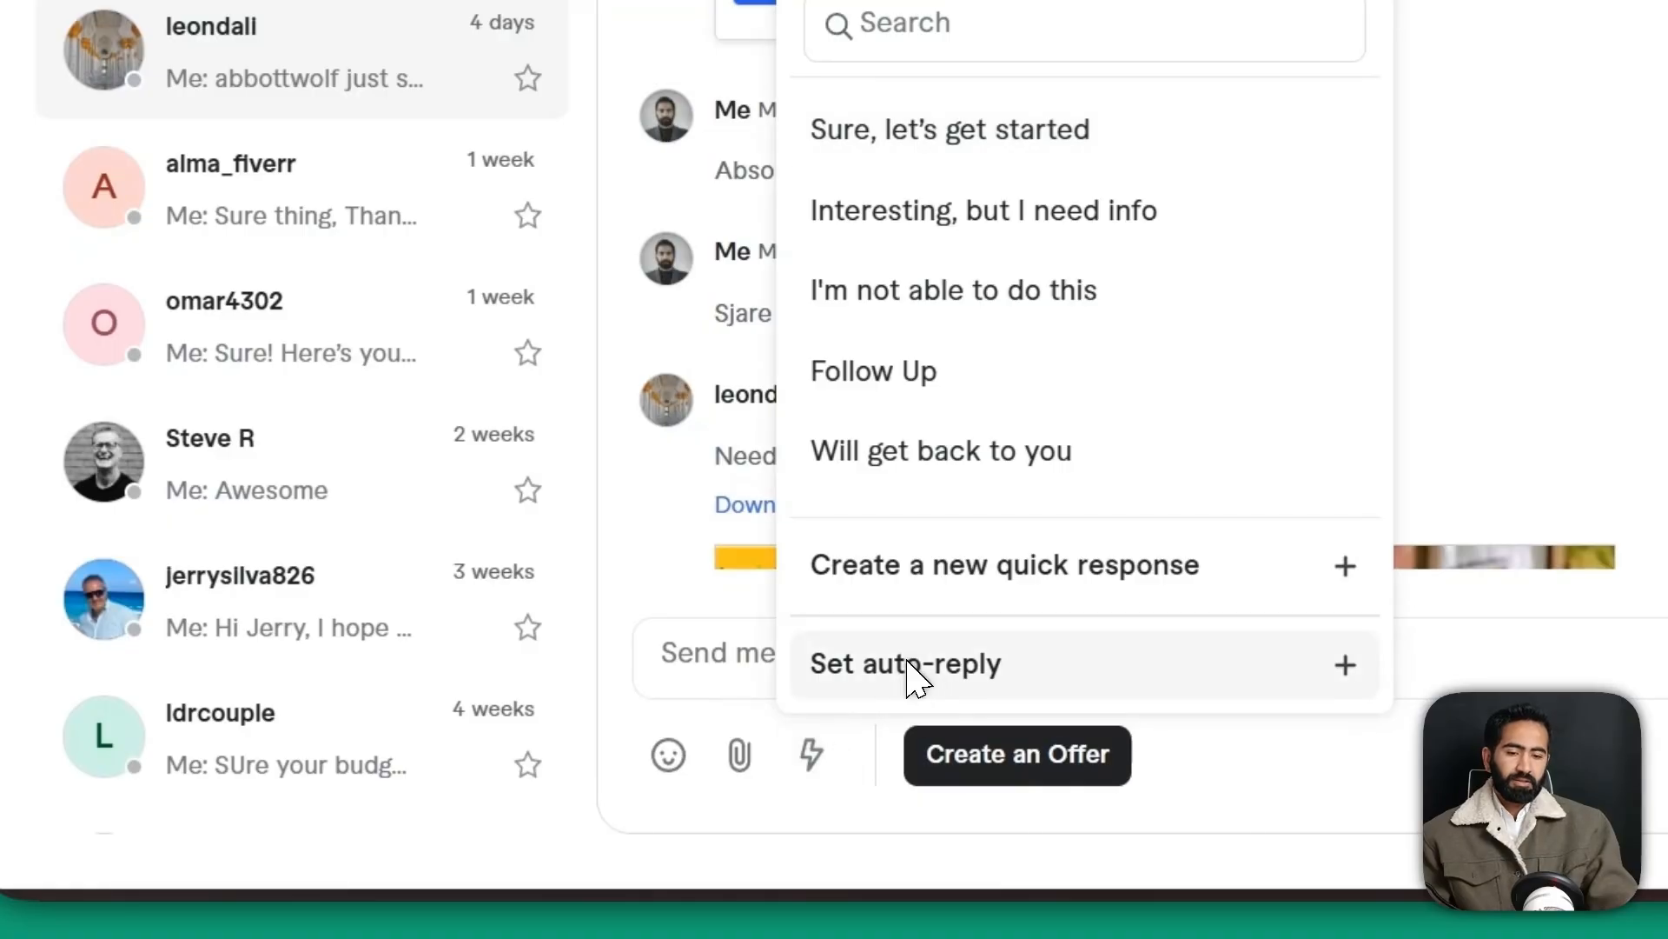
click(906, 664)
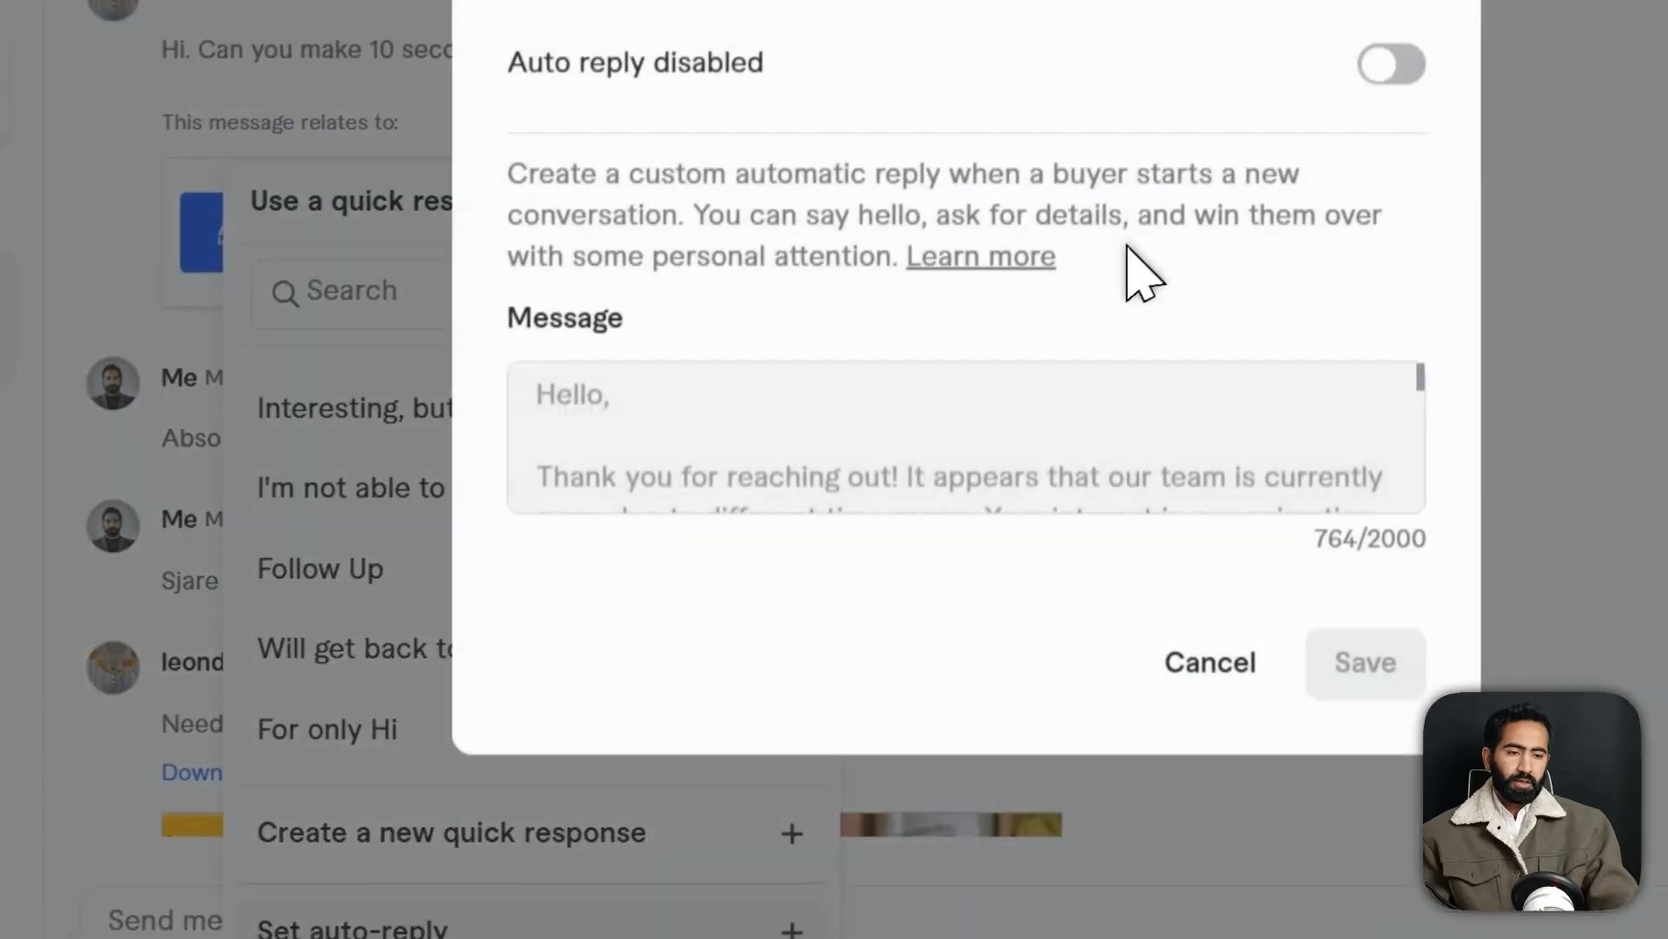
click(1390, 64)
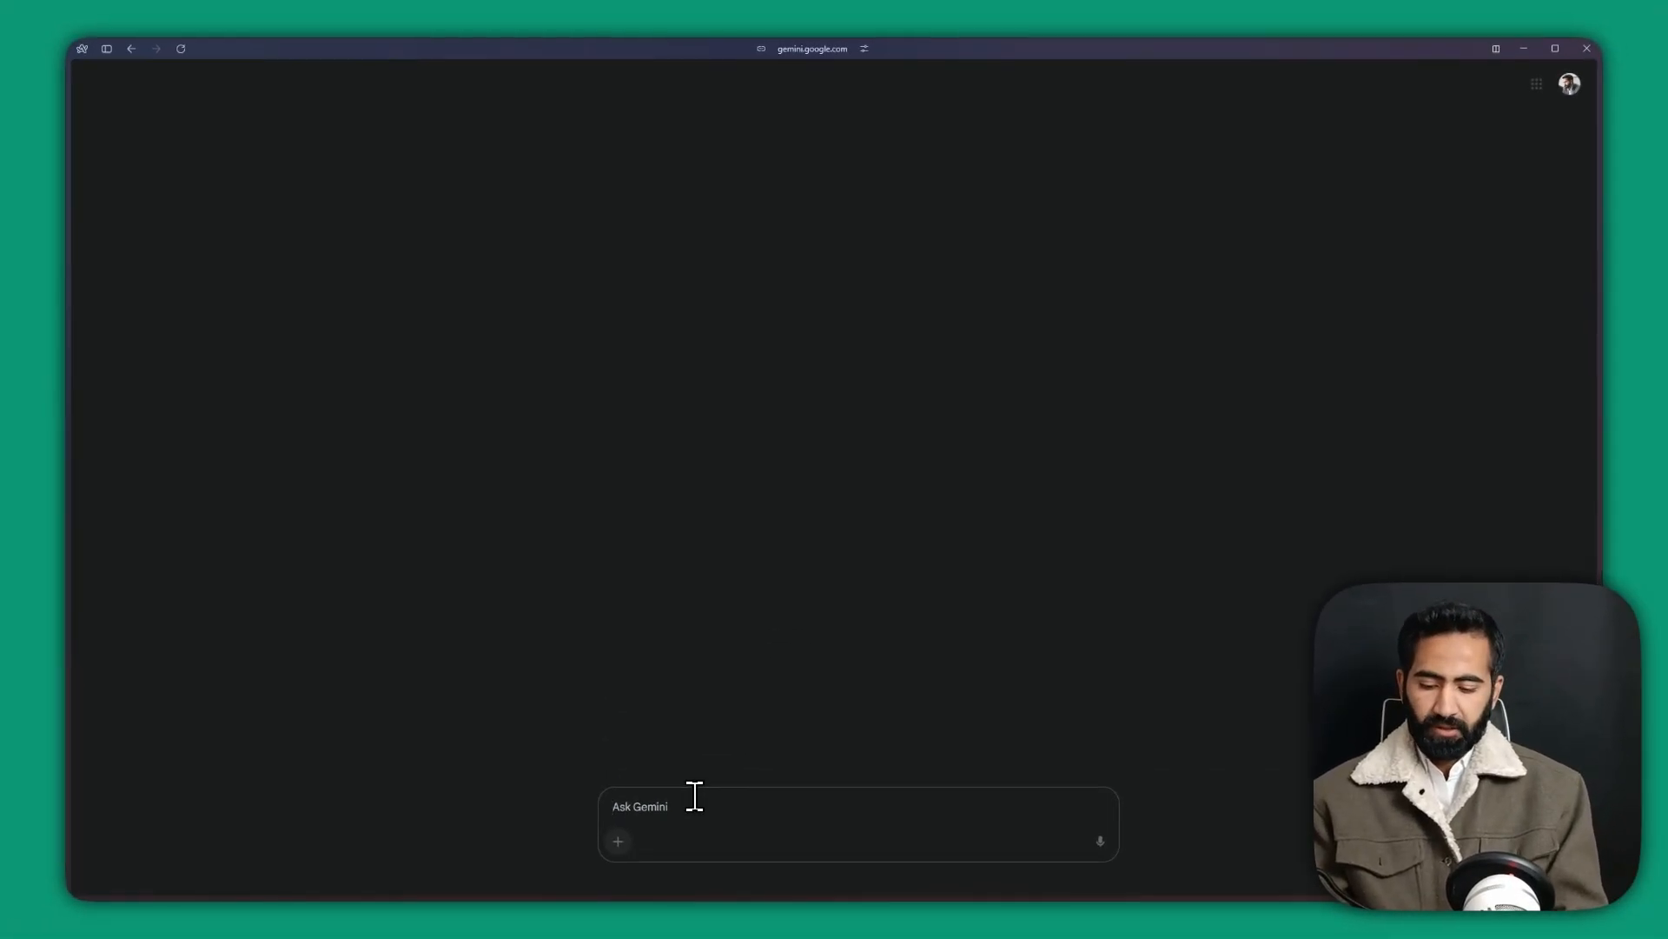
Step: Ask Gemini for a quick away-message reply for new Fiverr buyers and get suggested options
text(I want a quick reason)
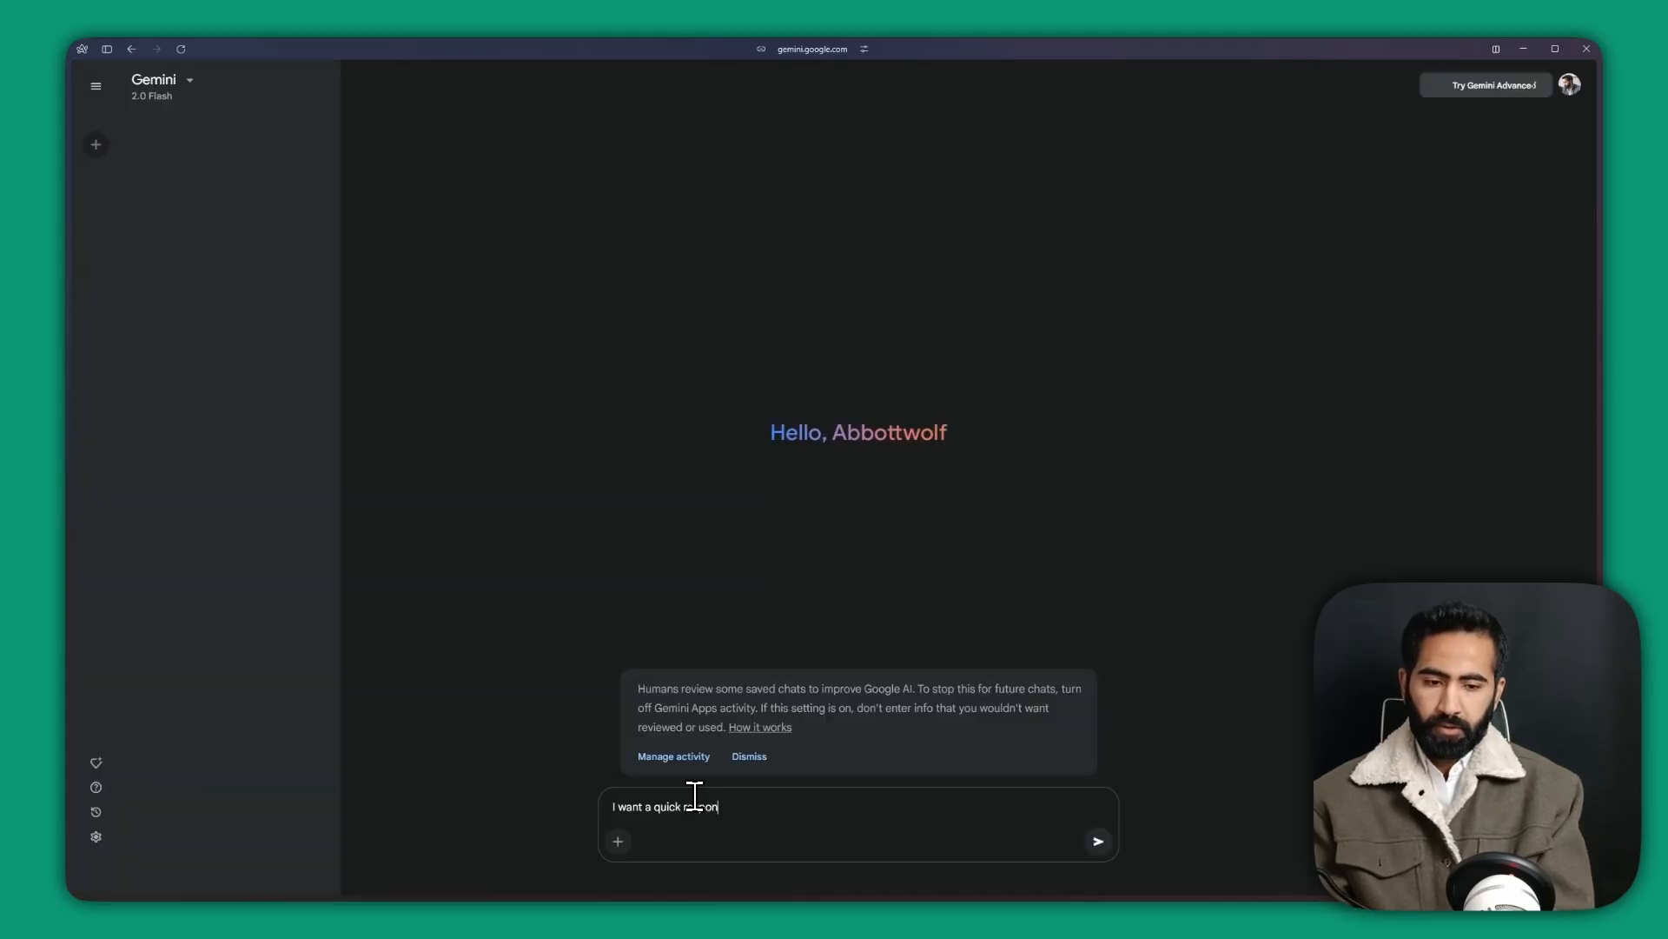
text(response reply for)
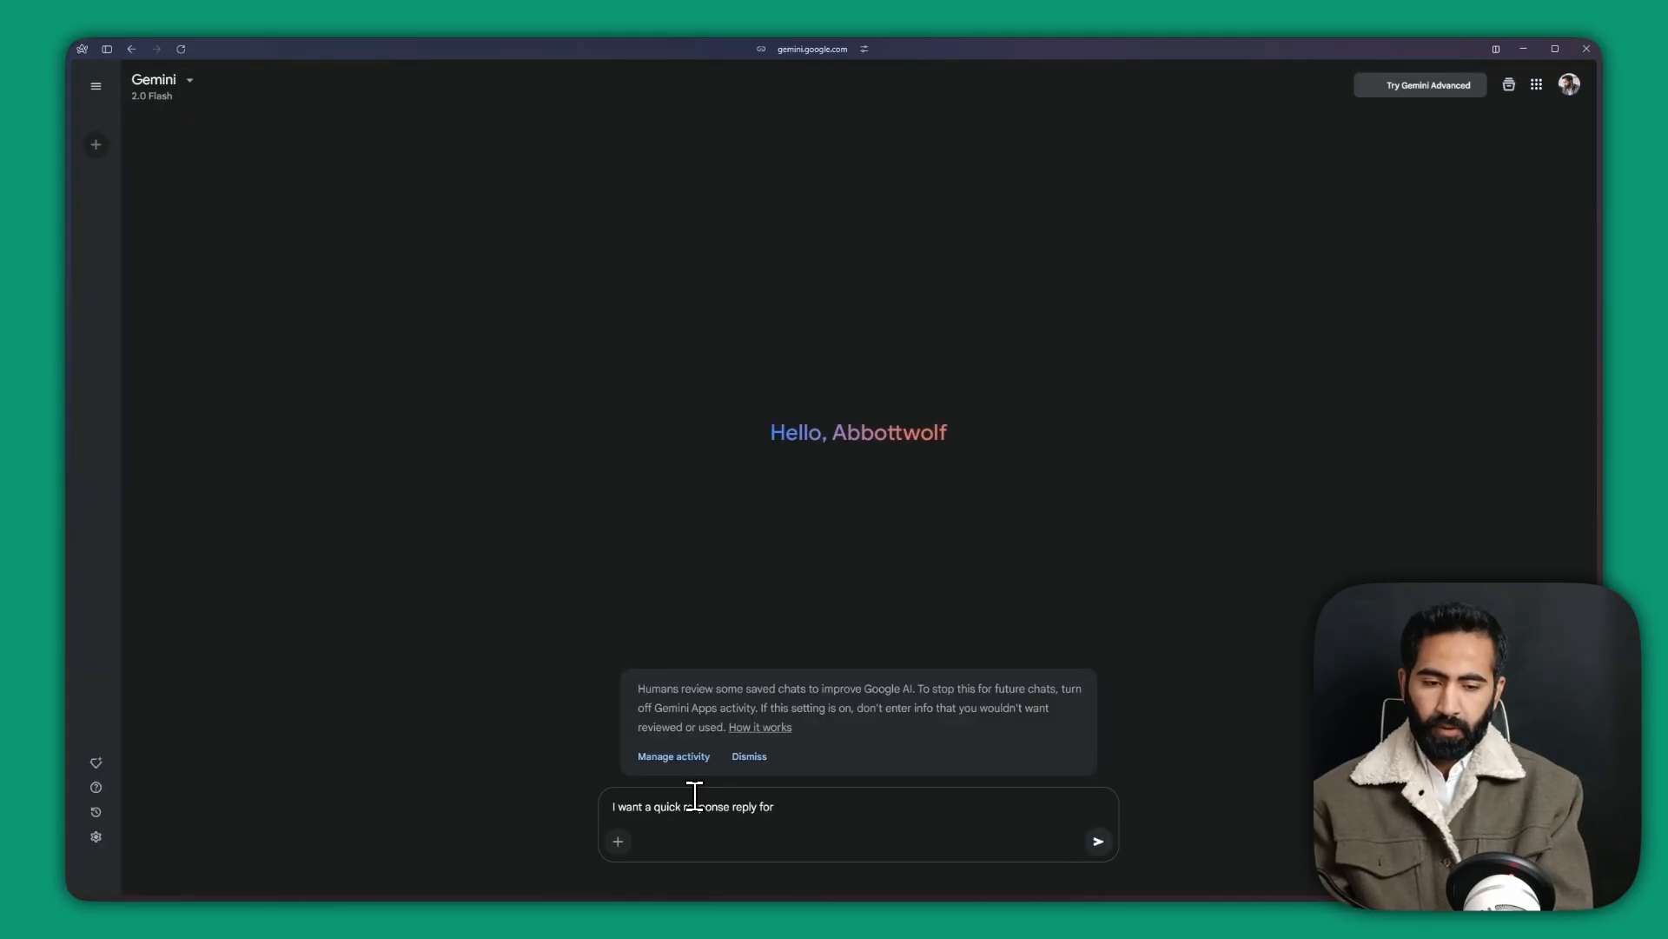
text(fiverr new buyers If i'm away from interent)
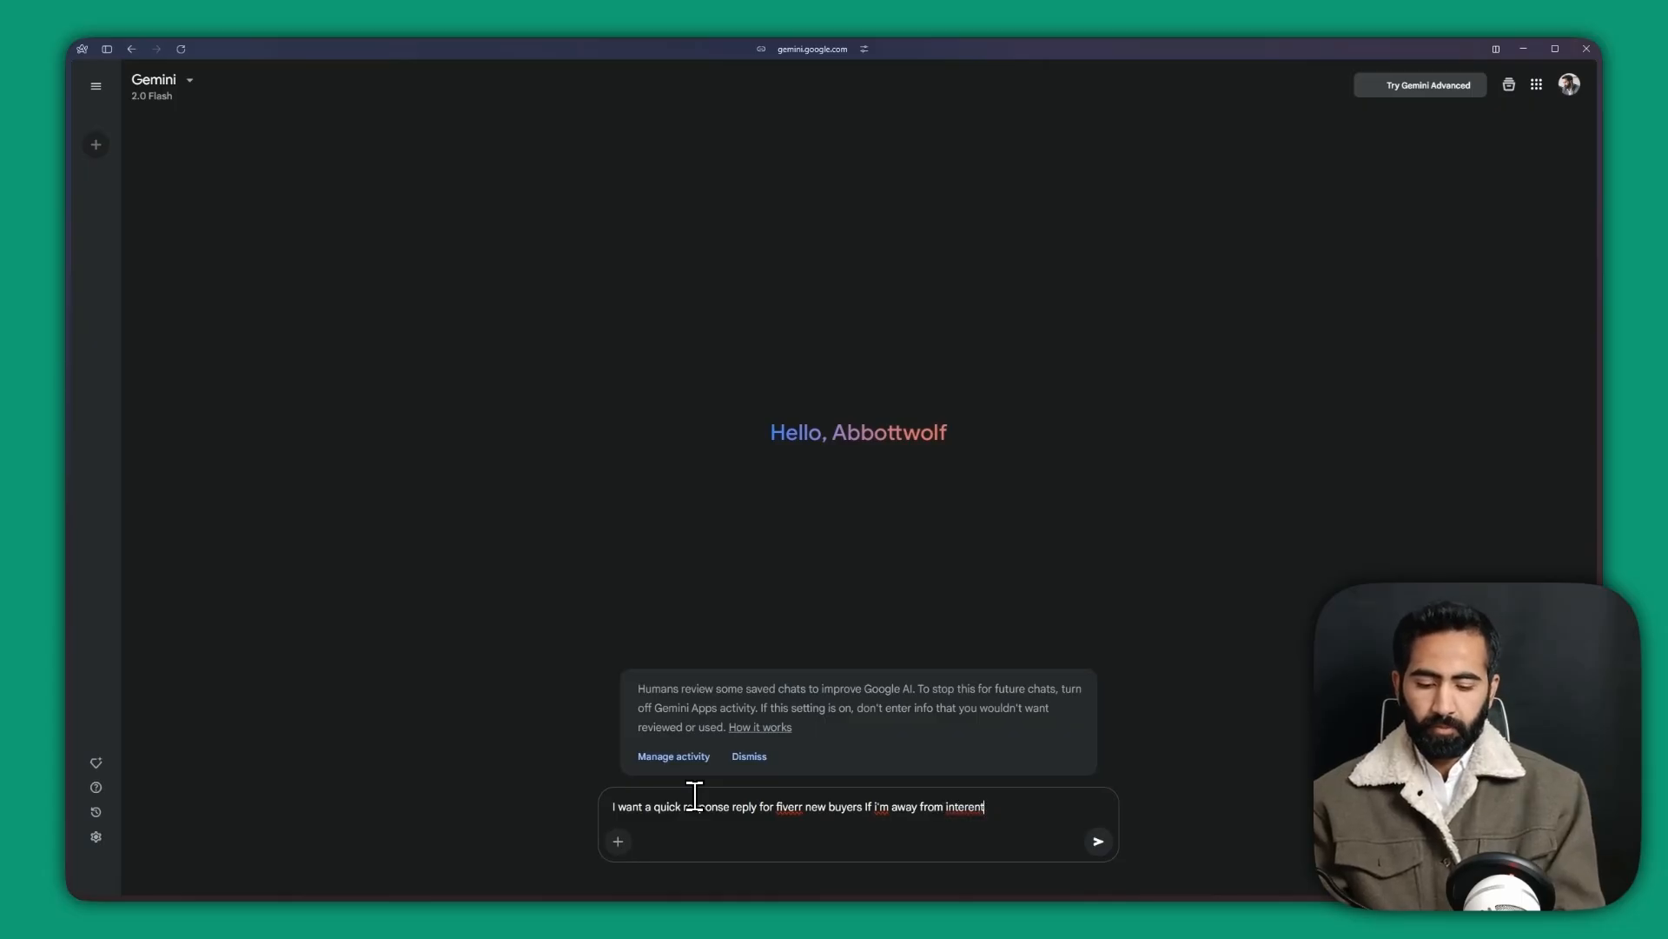
text(, make some)
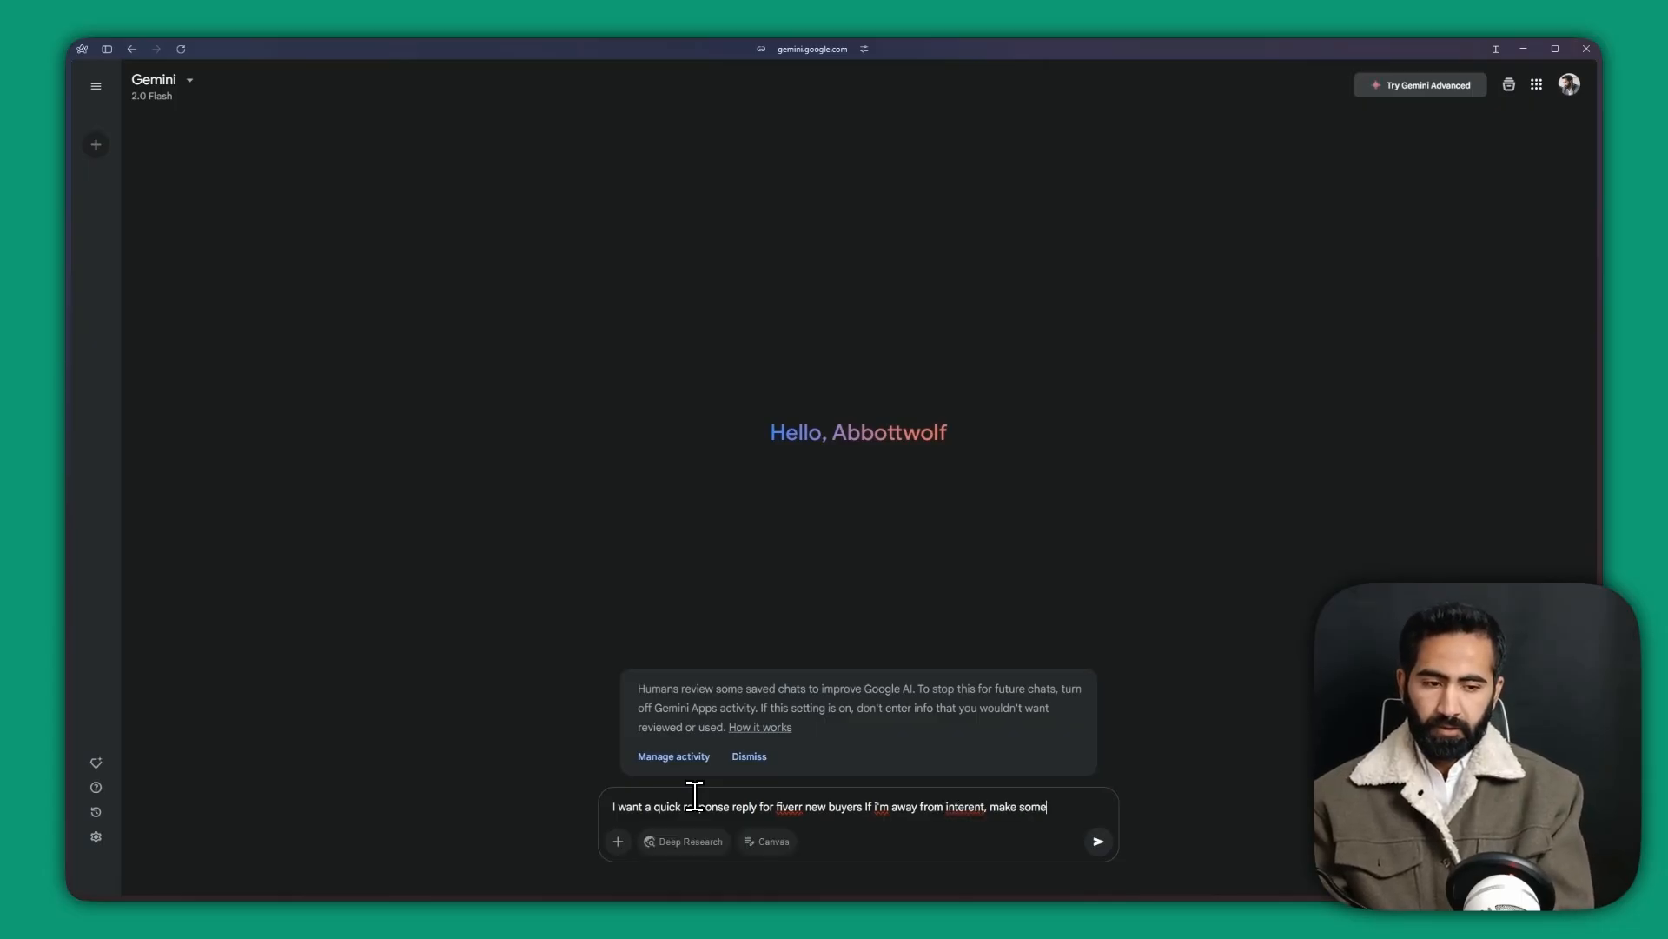
key(Backspace)
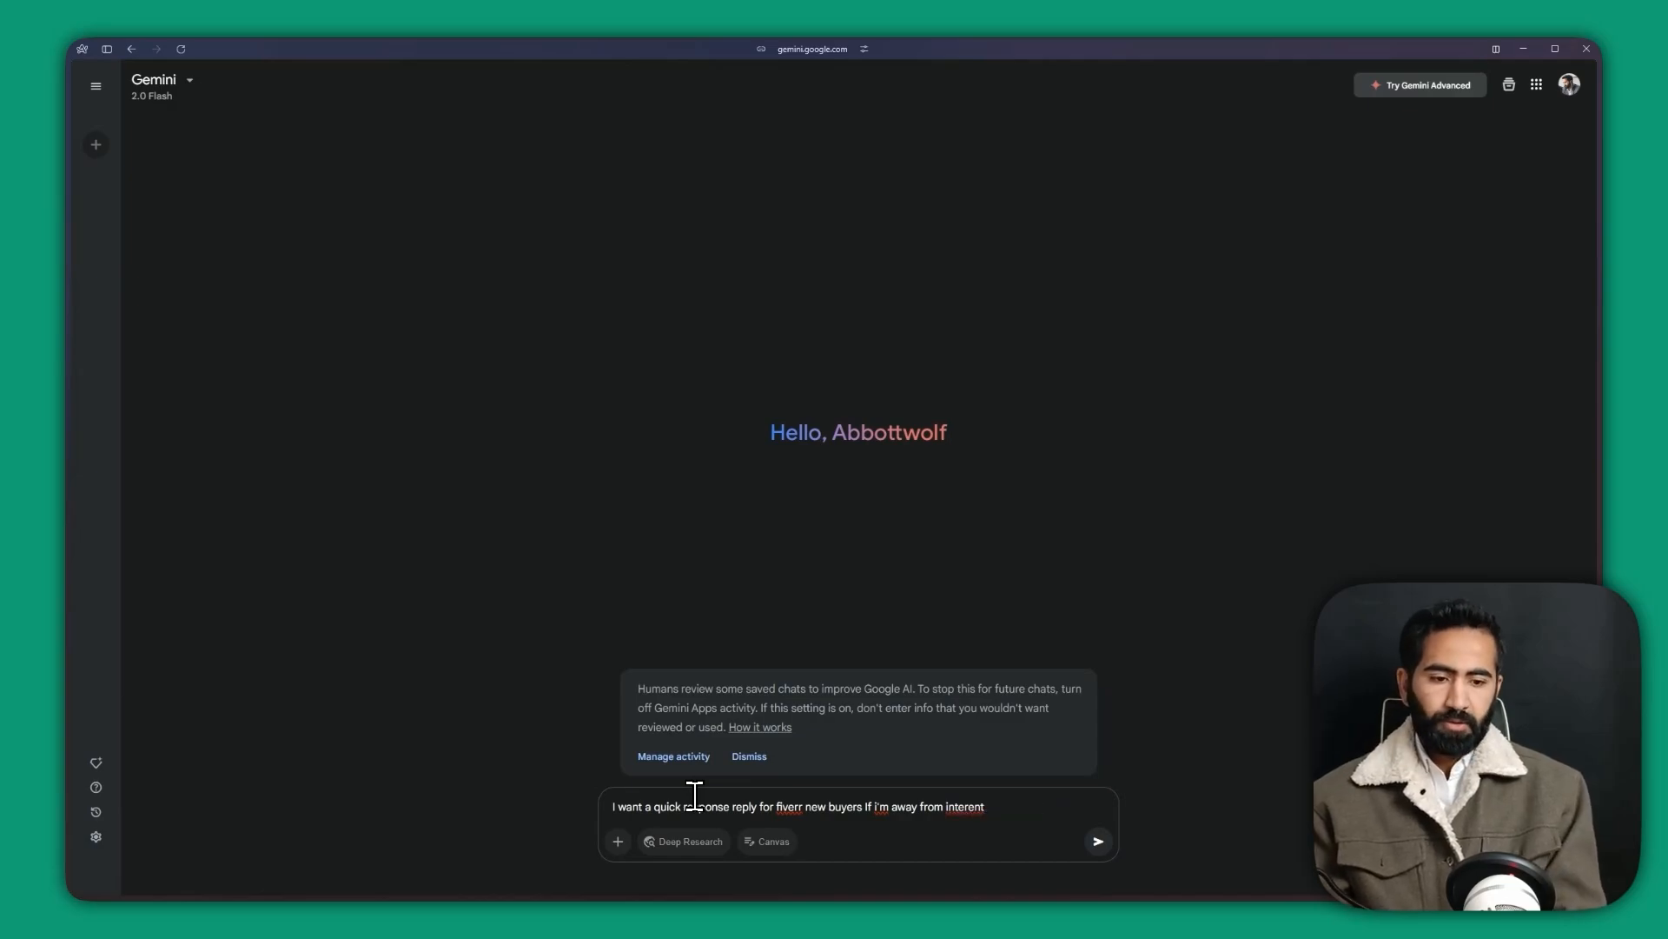
click(1097, 842)
text(as)
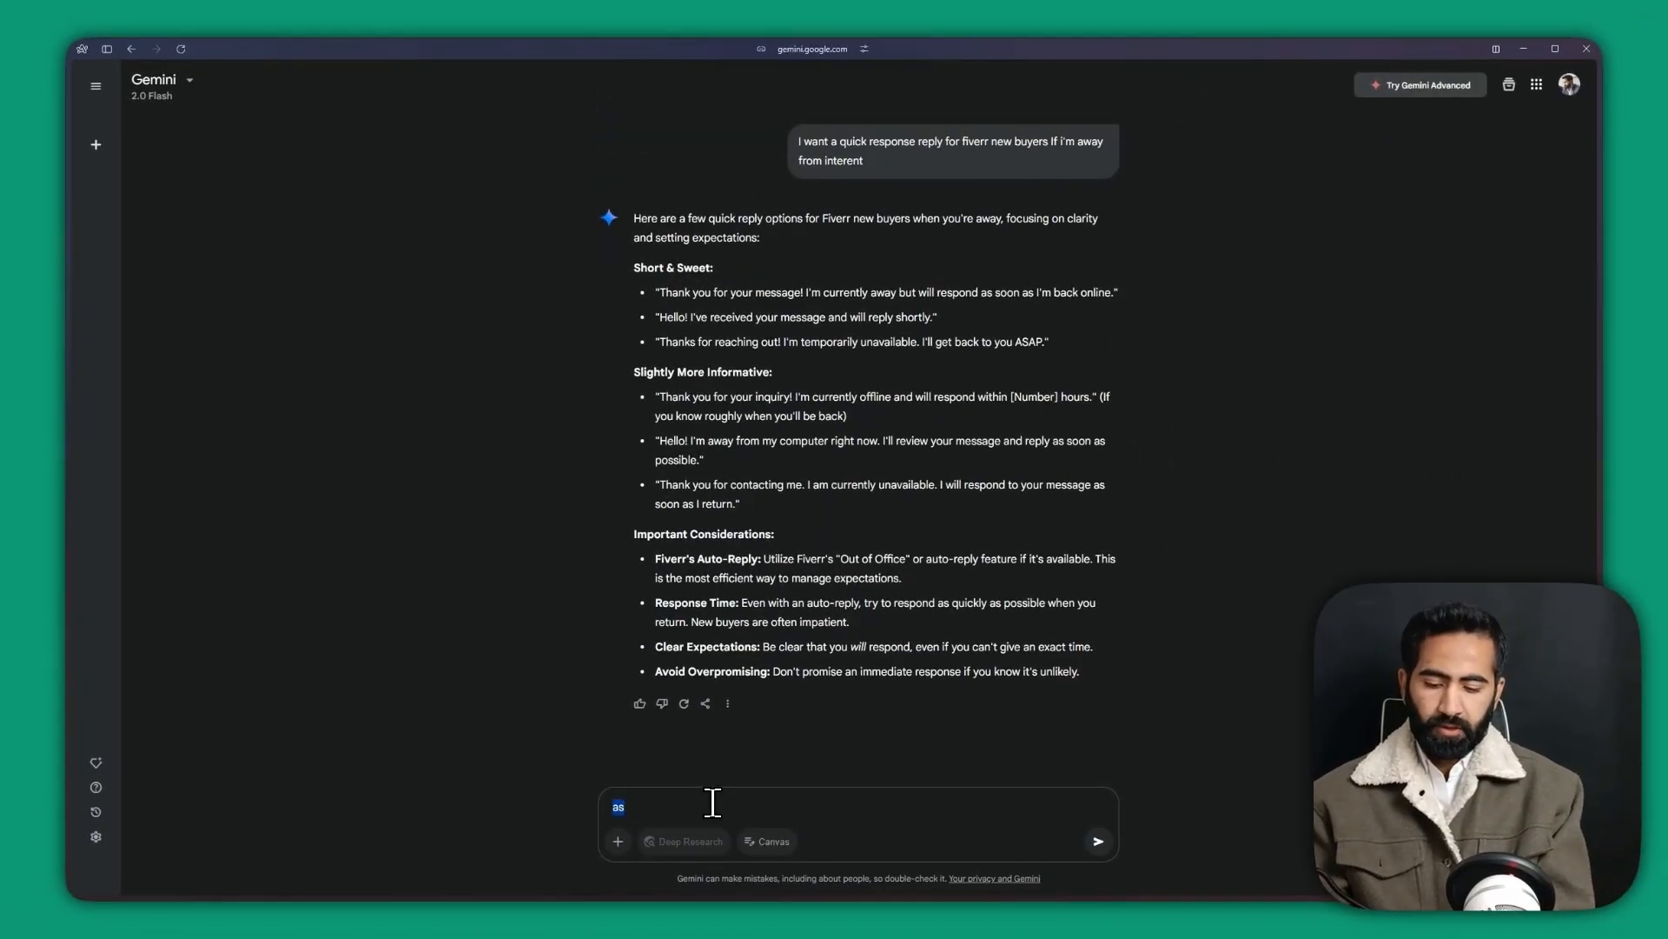
Step: Have Gemini draft a sample away reply and save it as the Fiverr auto-reply message
text(Create a samp)
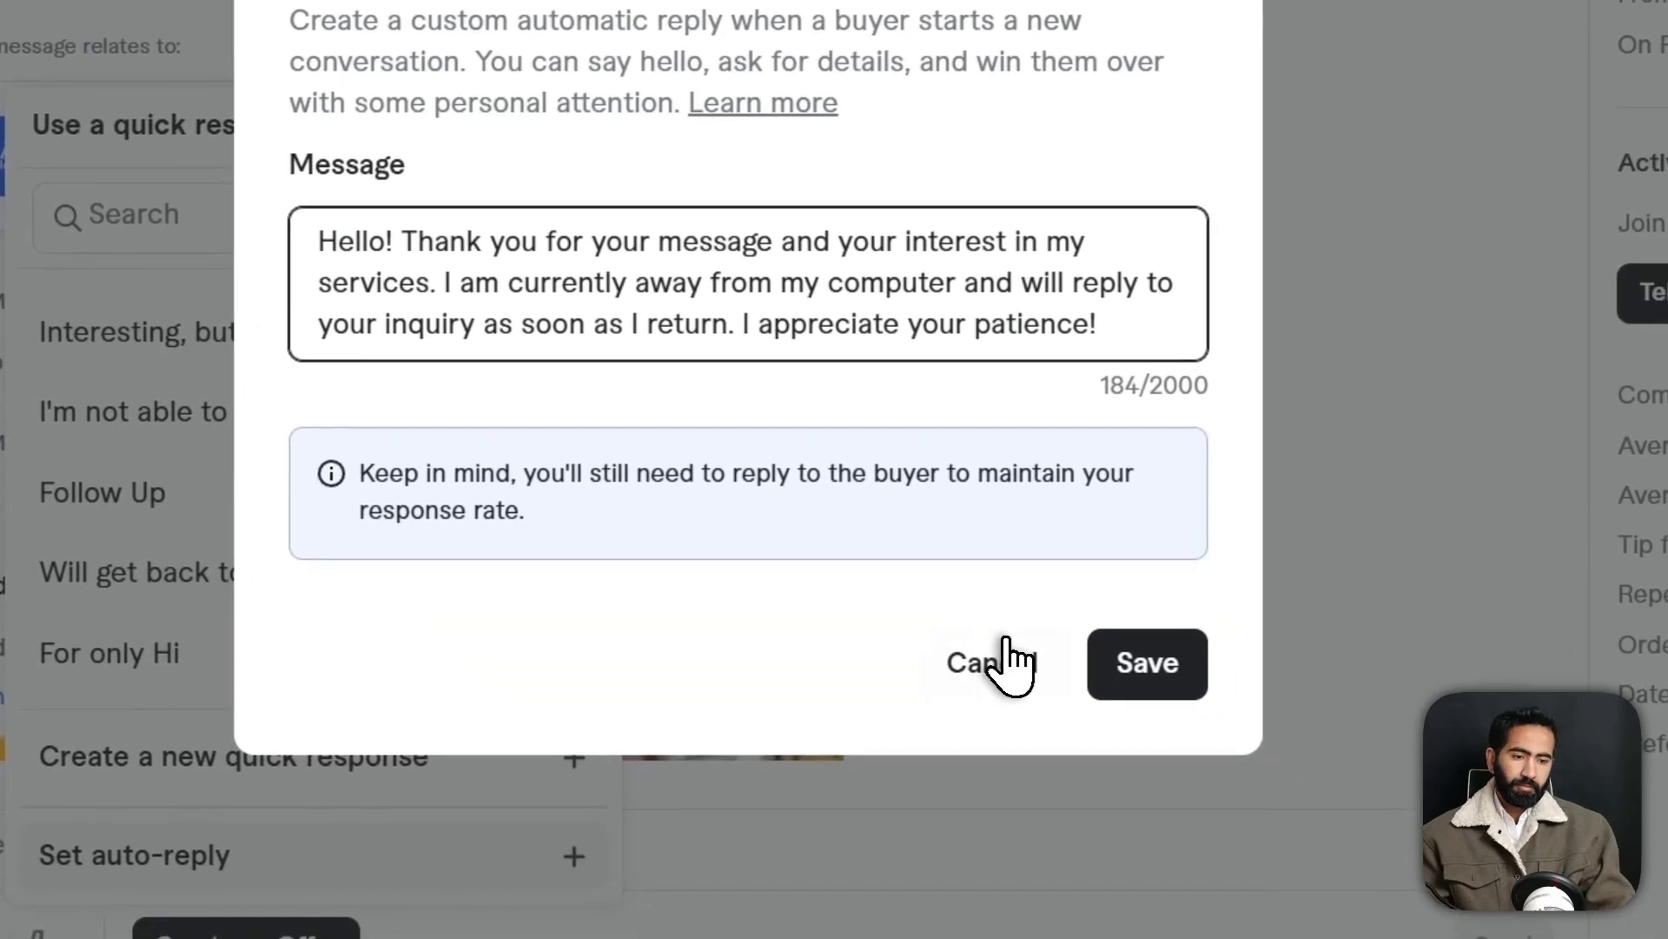
click(989, 662)
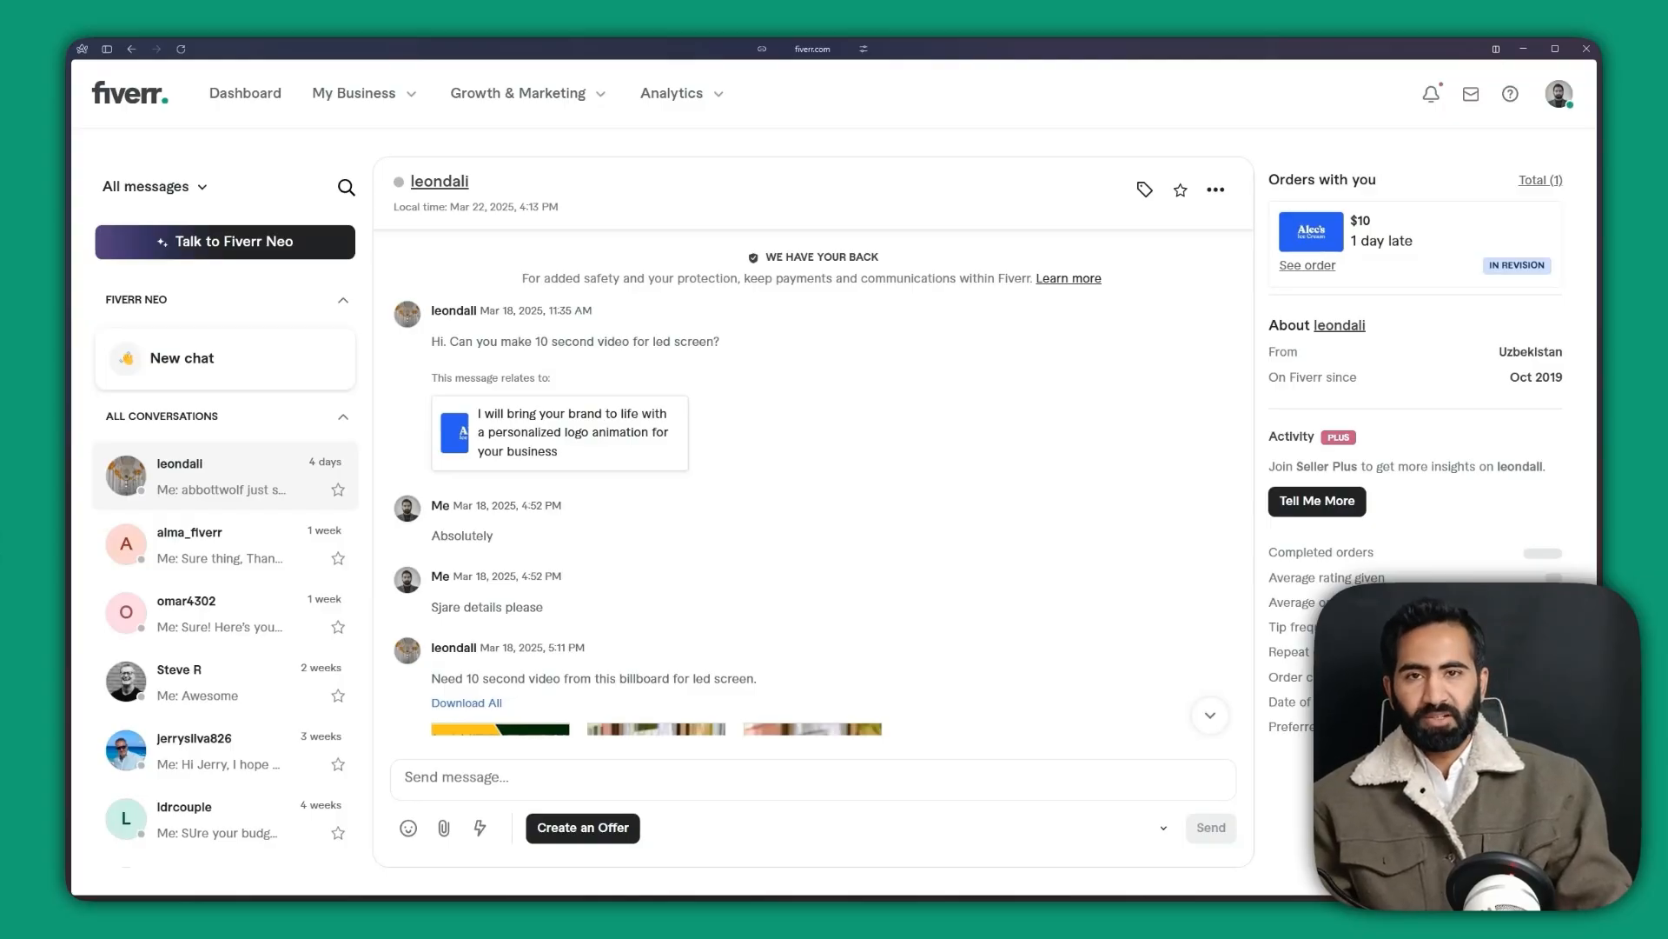
mouse_move(841, 356)
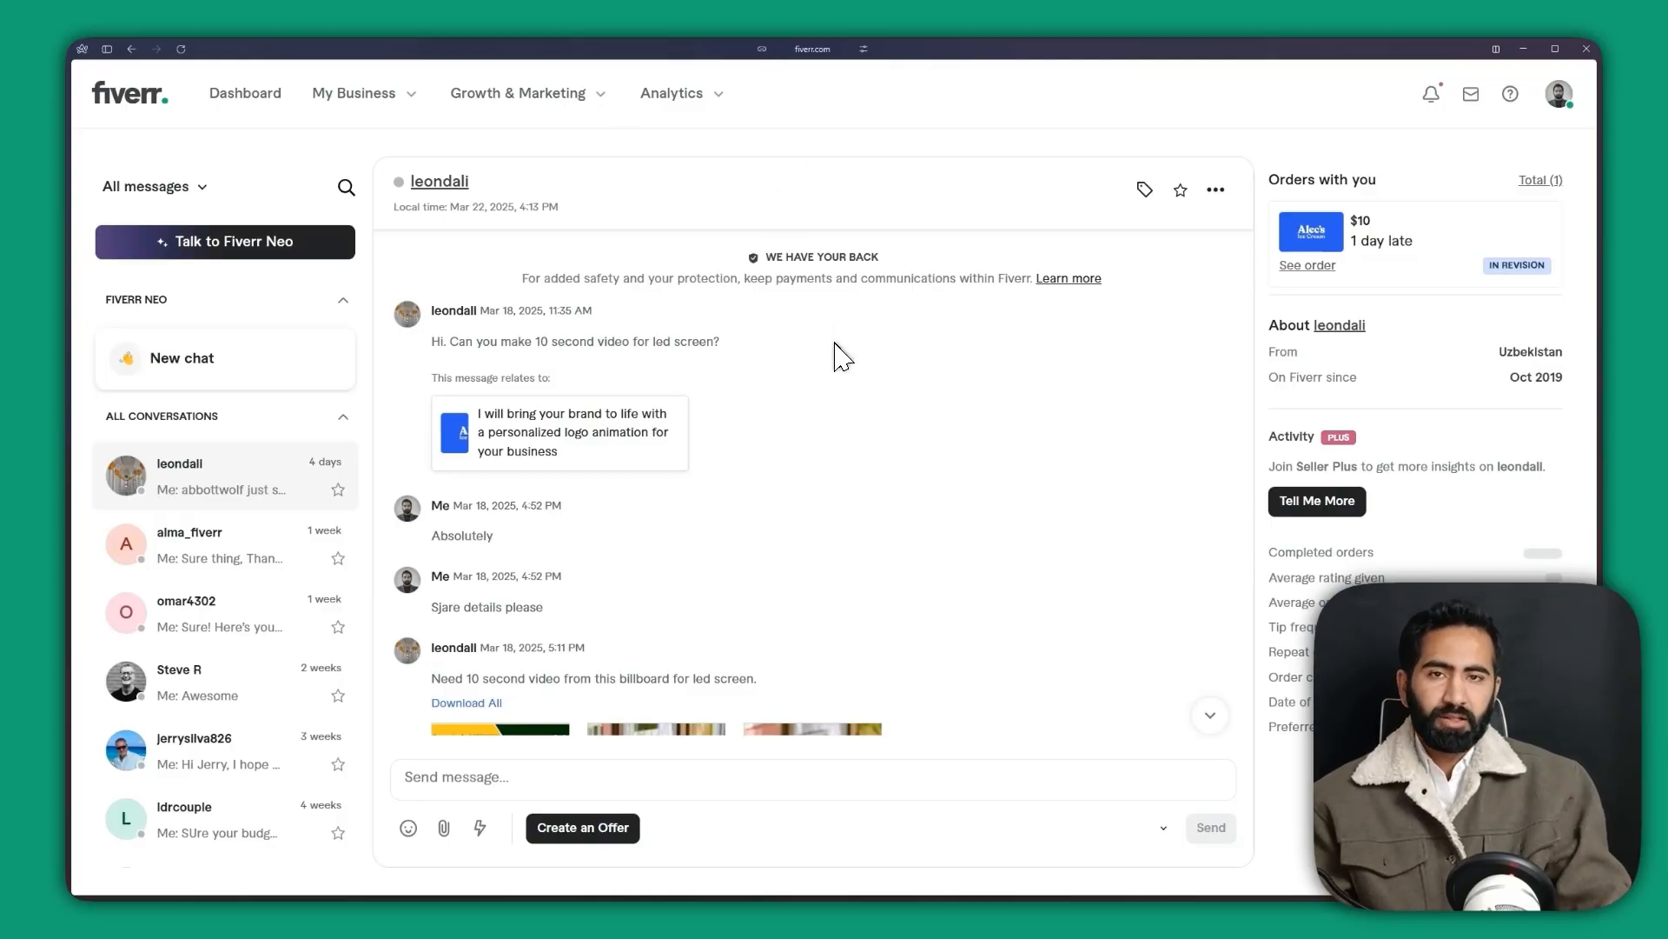